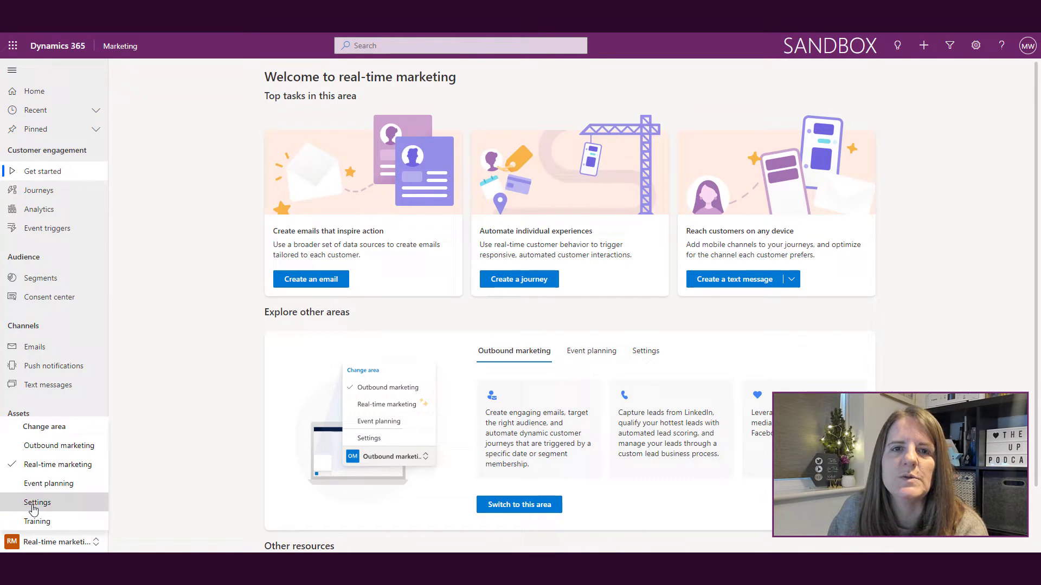
# Step: Open the Settings area's Compliance page
pyautogui.click(38, 502)
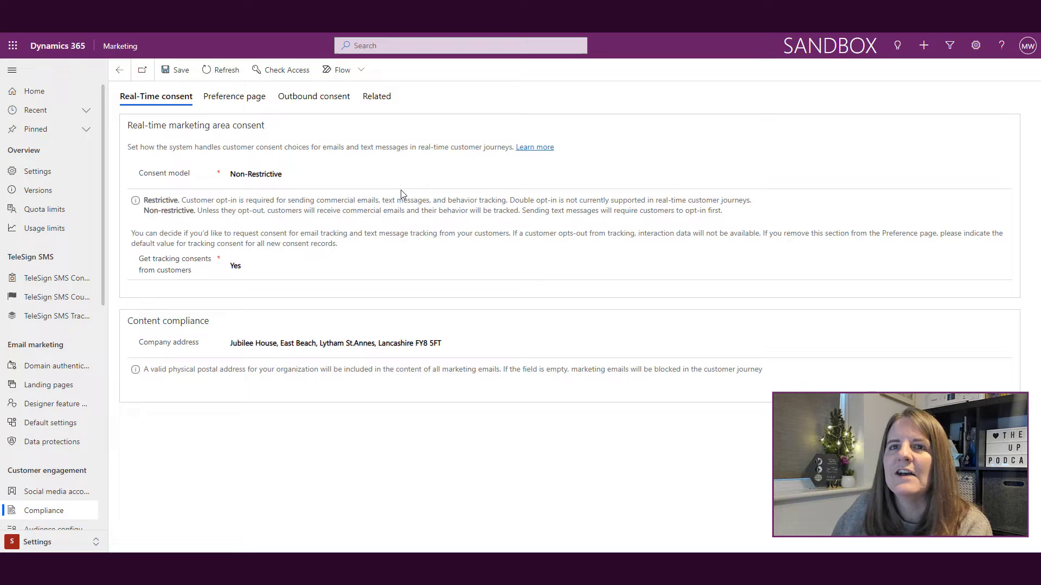
pyautogui.moveTo(313, 95)
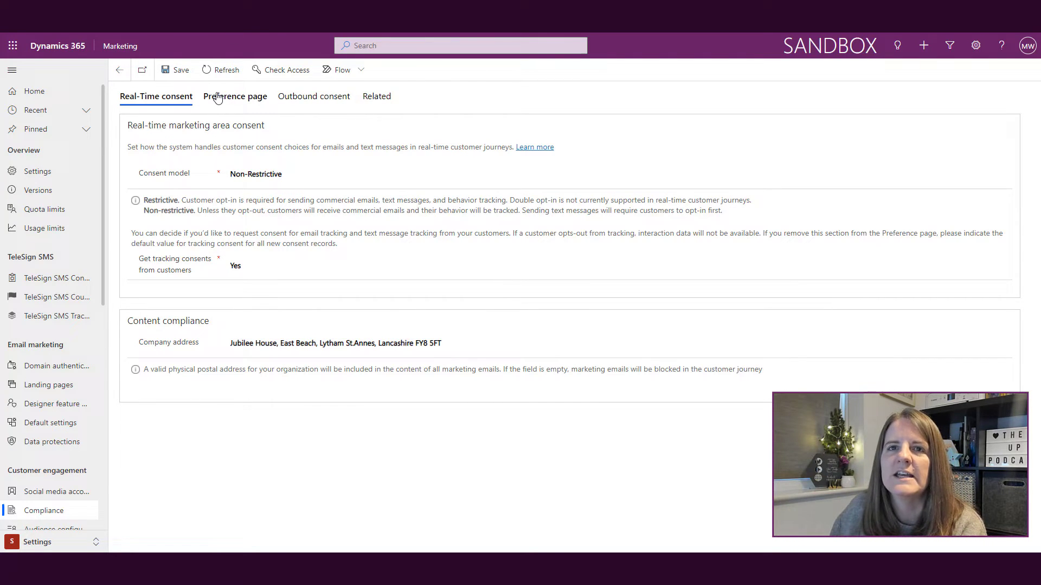
pyautogui.click(234, 96)
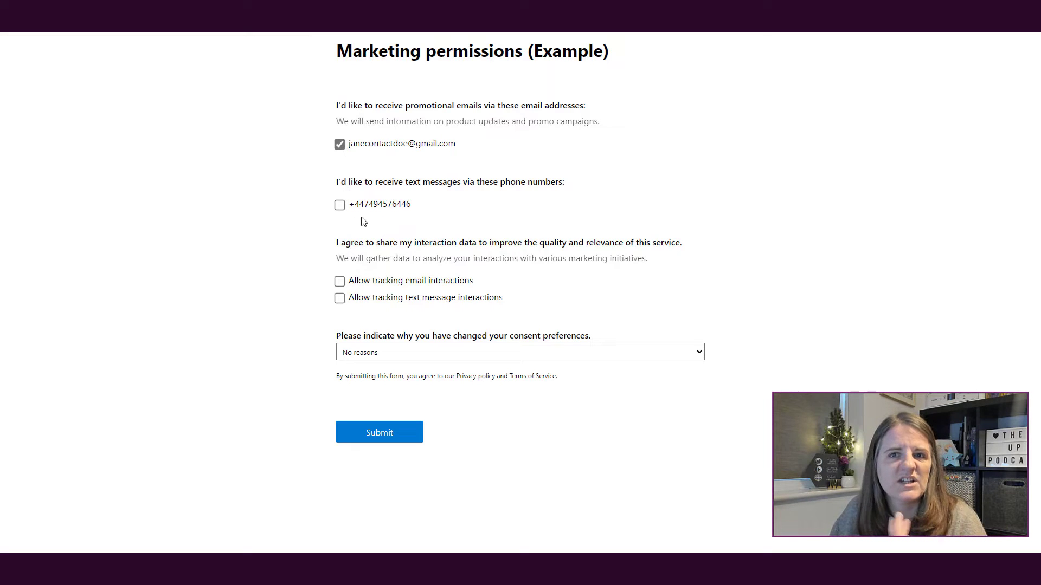
pyautogui.moveTo(290, 305)
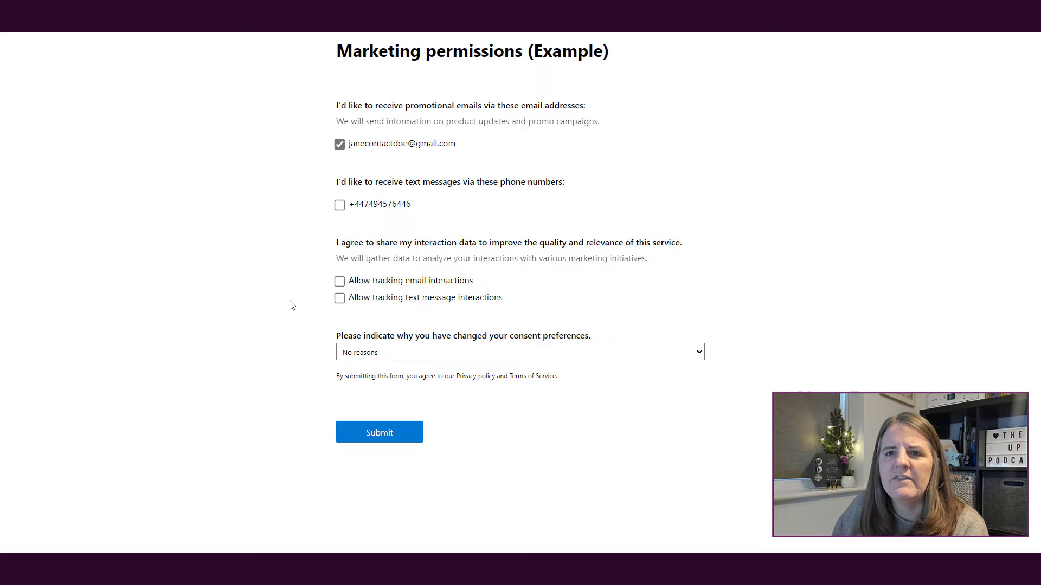
pyautogui.moveTo(257, 315)
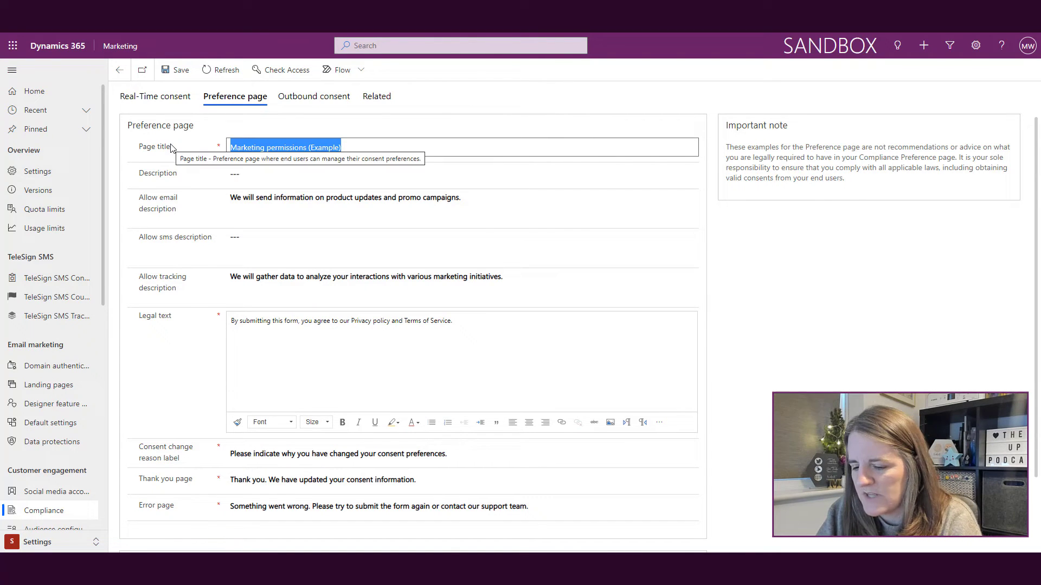
# Step: Title the page 'Update your preferences' and add a description asking about receiving communication
pyautogui.write('Update your prefe')
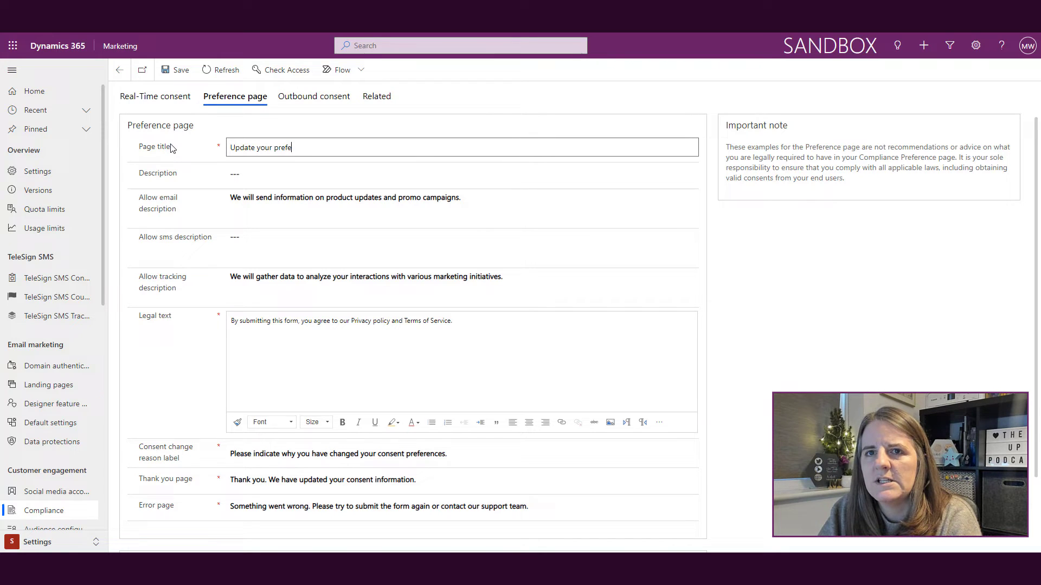
pyautogui.click(461, 174)
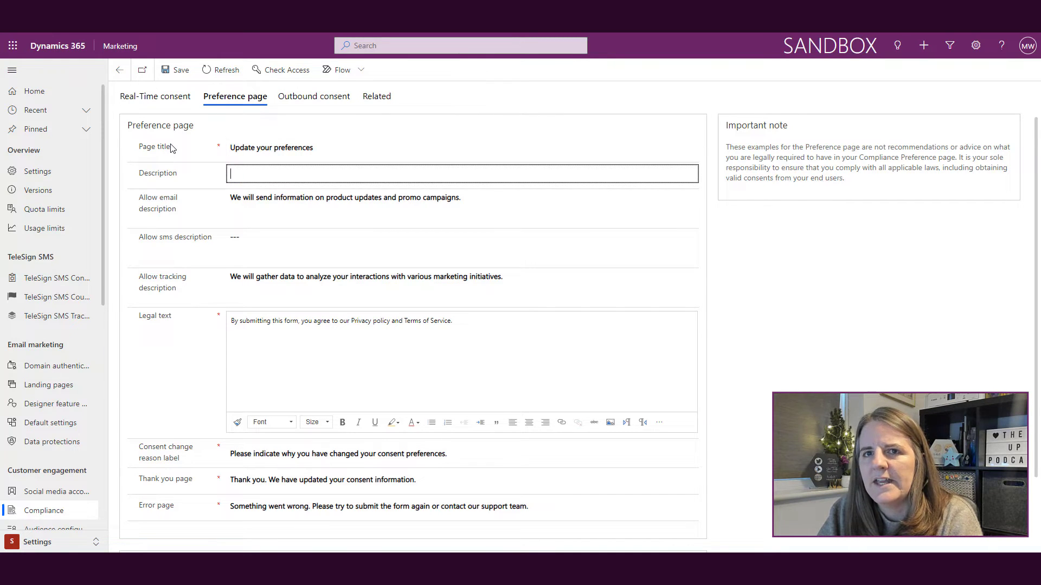
pyautogui.write('Please let us know')
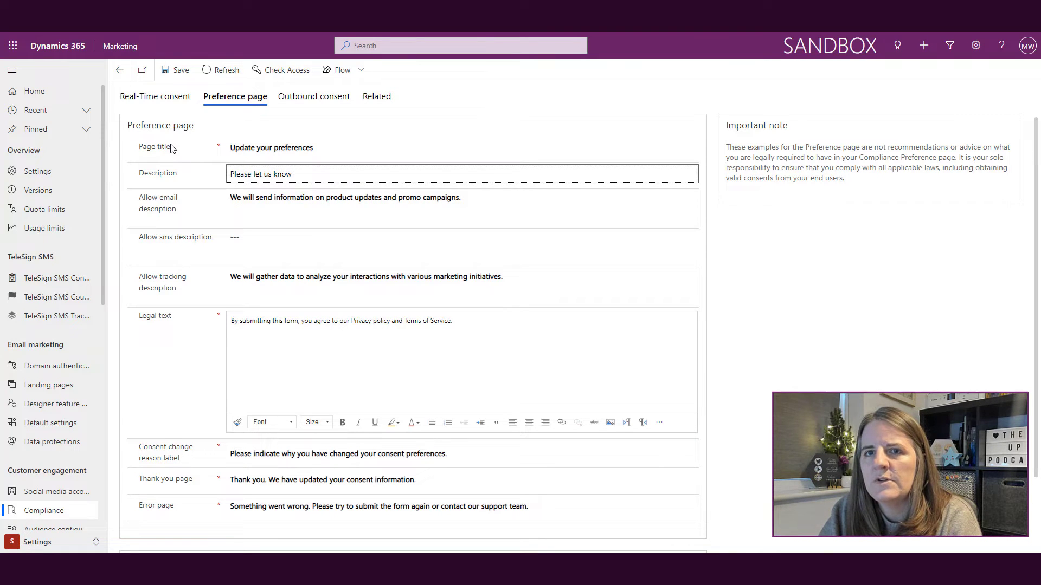
pyautogui.write('if you would')
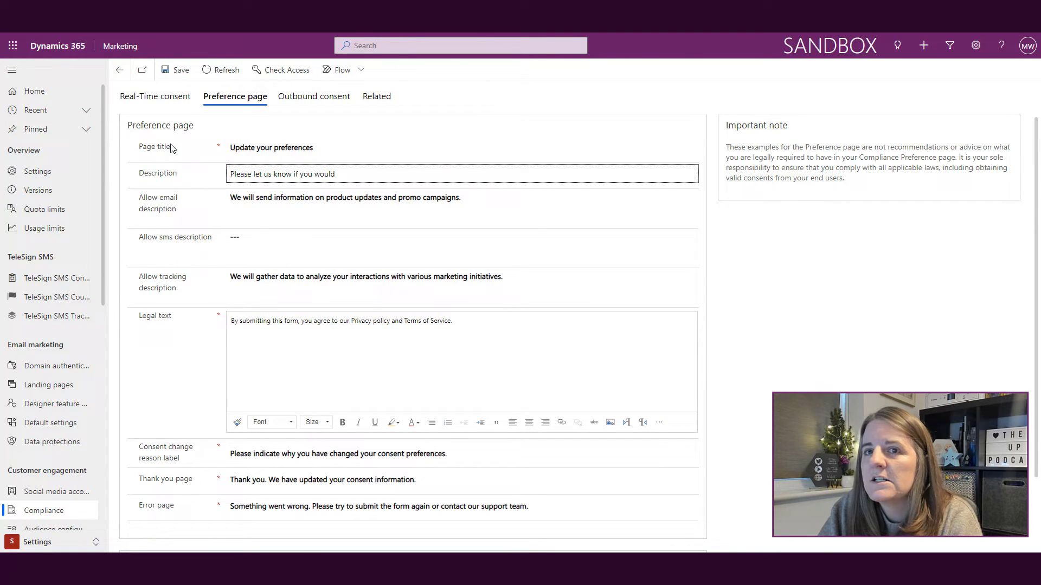
pyautogui.write('like to receive communication from us.')
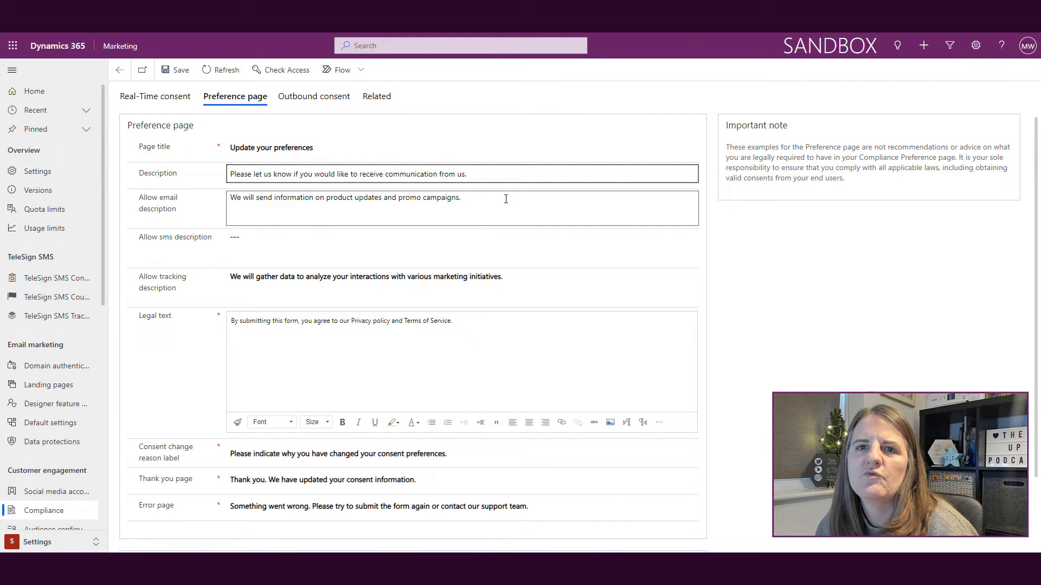
# Step: Replace the email opt-in description with 'We will send you our latest deals and discounts'
pyautogui.click(468, 174)
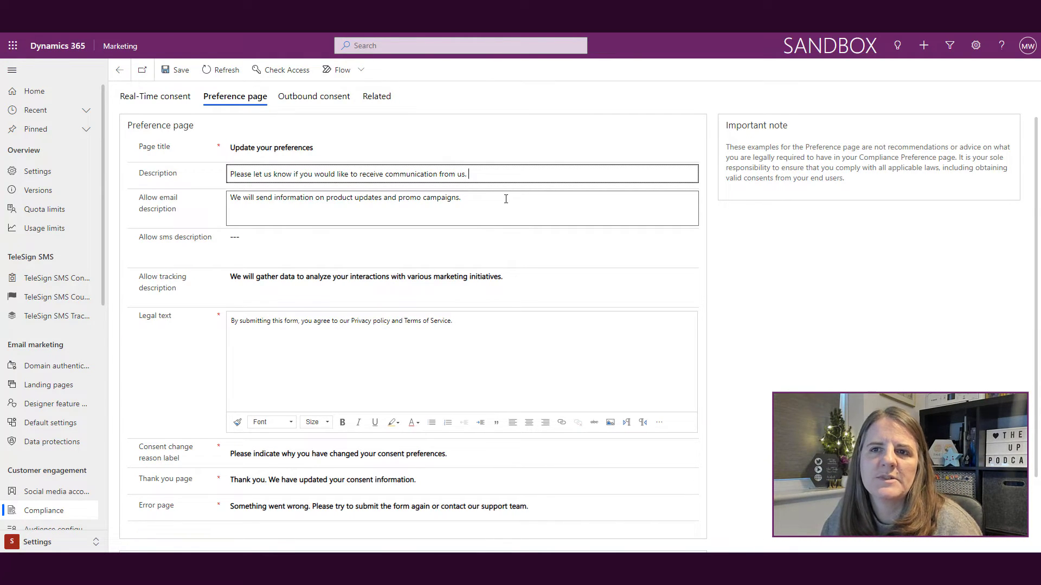
pyautogui.tripleClick(345, 197)
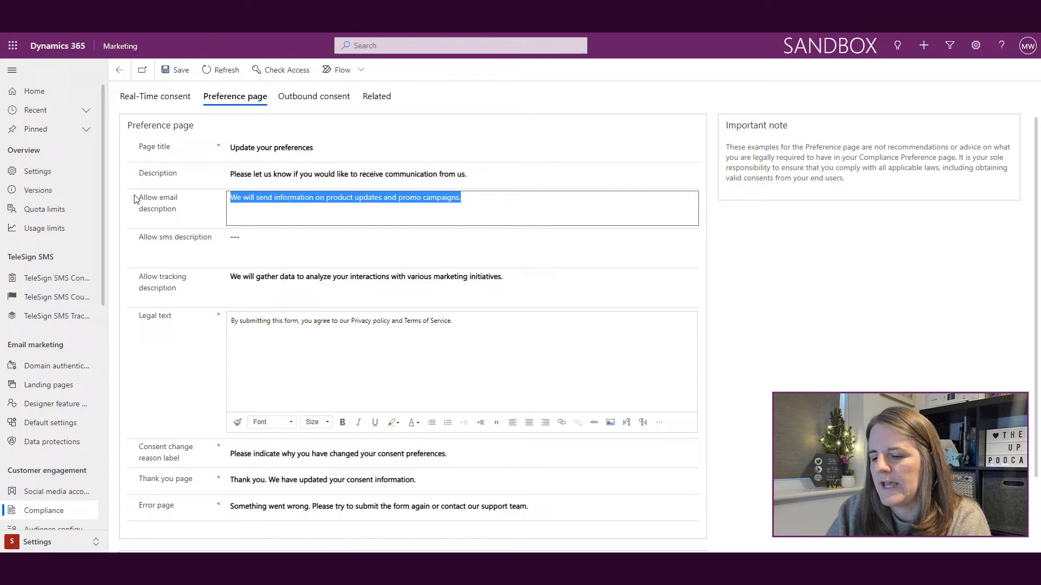
pyautogui.write('We will sne')
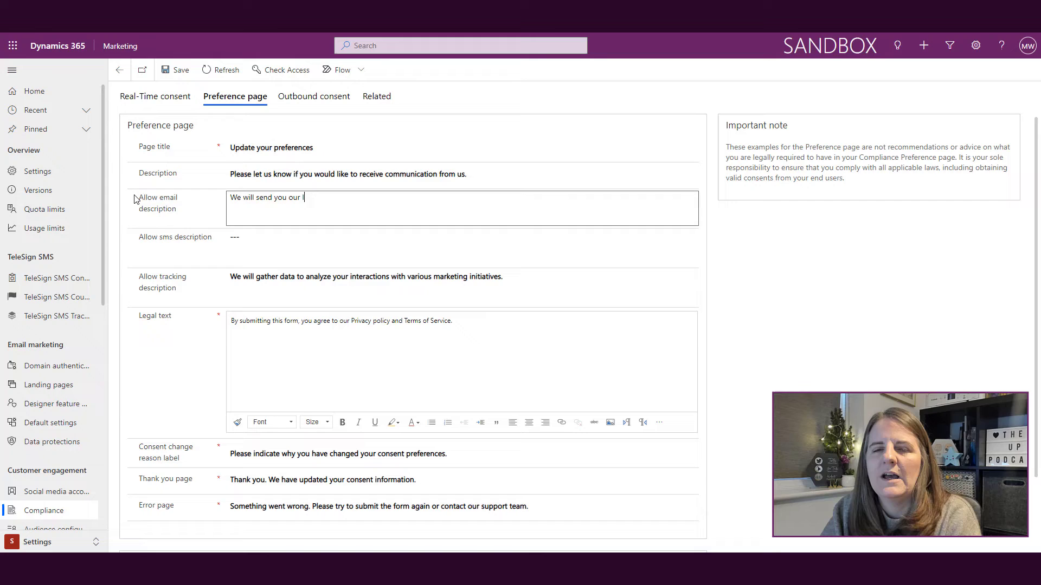
pyautogui.write('latest deals and')
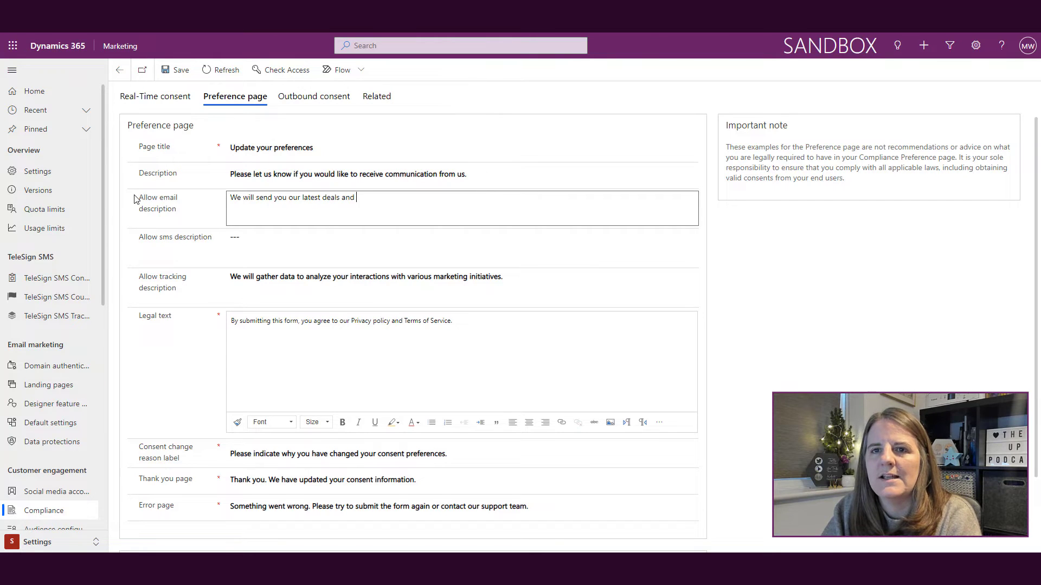
pyautogui.write('discounts')
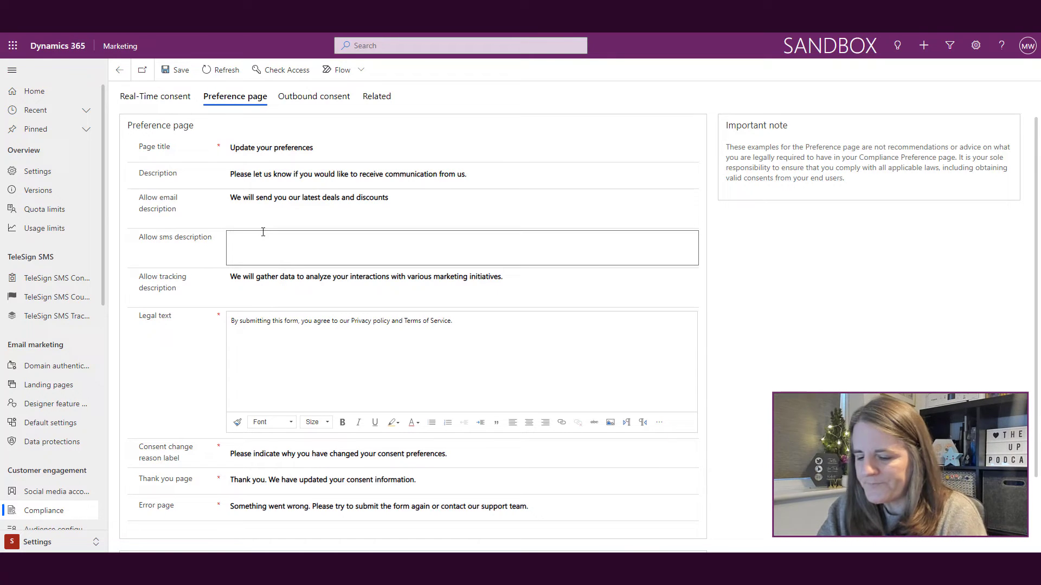
# Step: Set the SMS description to 'Get top deals quickly by opting in for text messages from us!'
pyautogui.write('Ge')
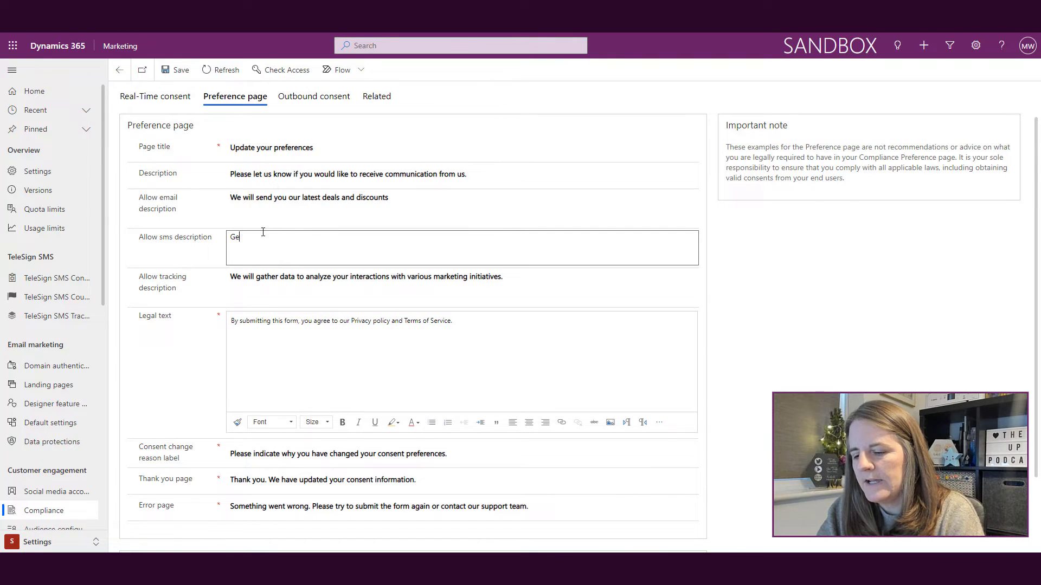
pyautogui.write('t')
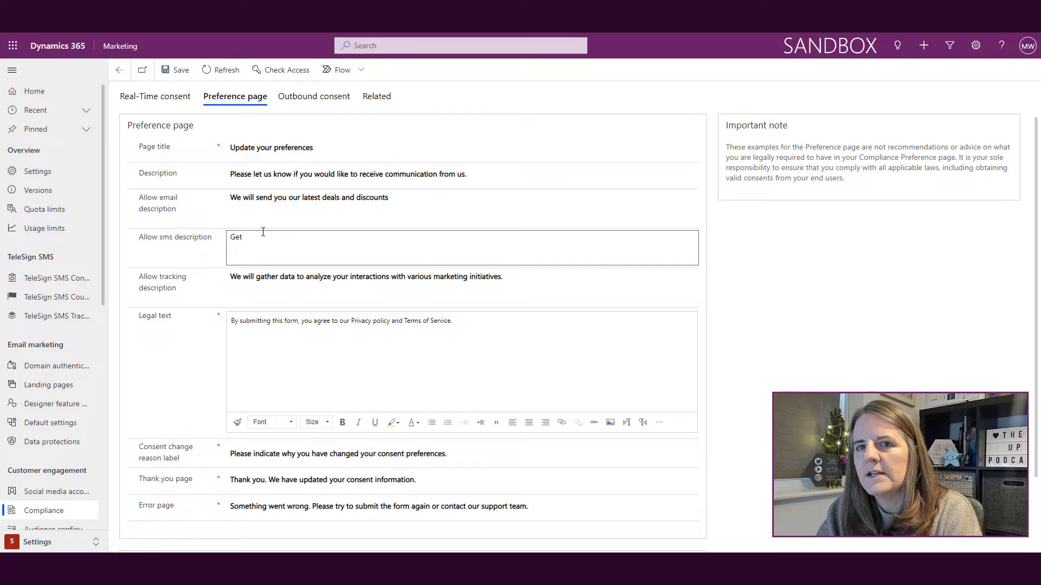
pyautogui.write('top deals')
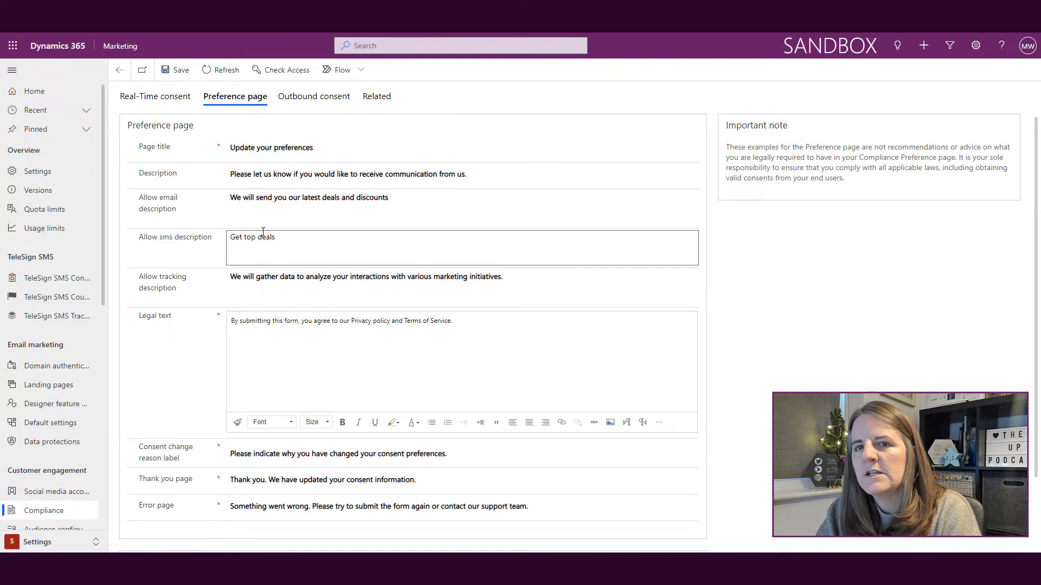
pyautogui.write('quickly by oo')
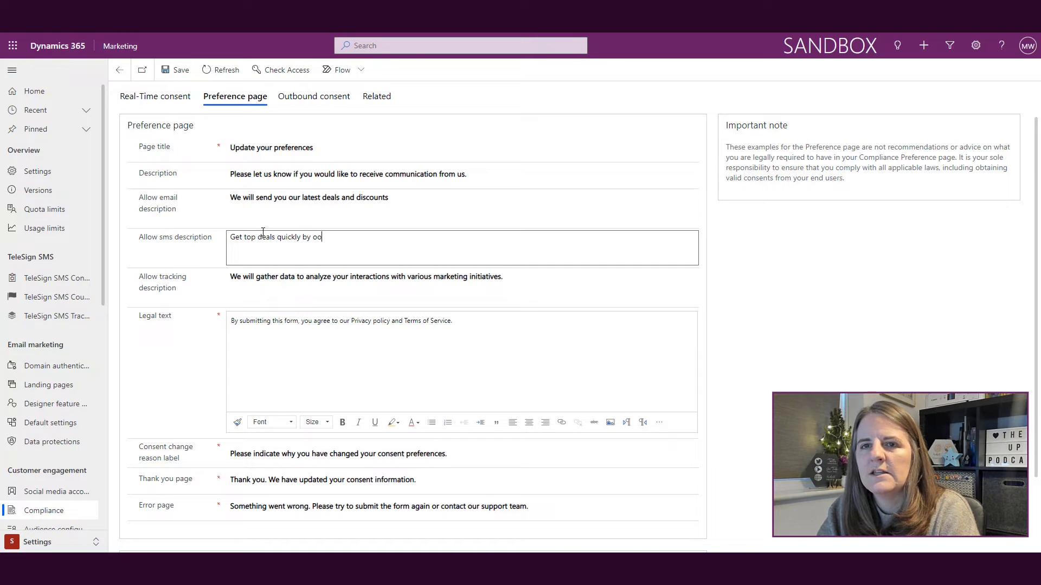
pyautogui.write('pting in for tex')
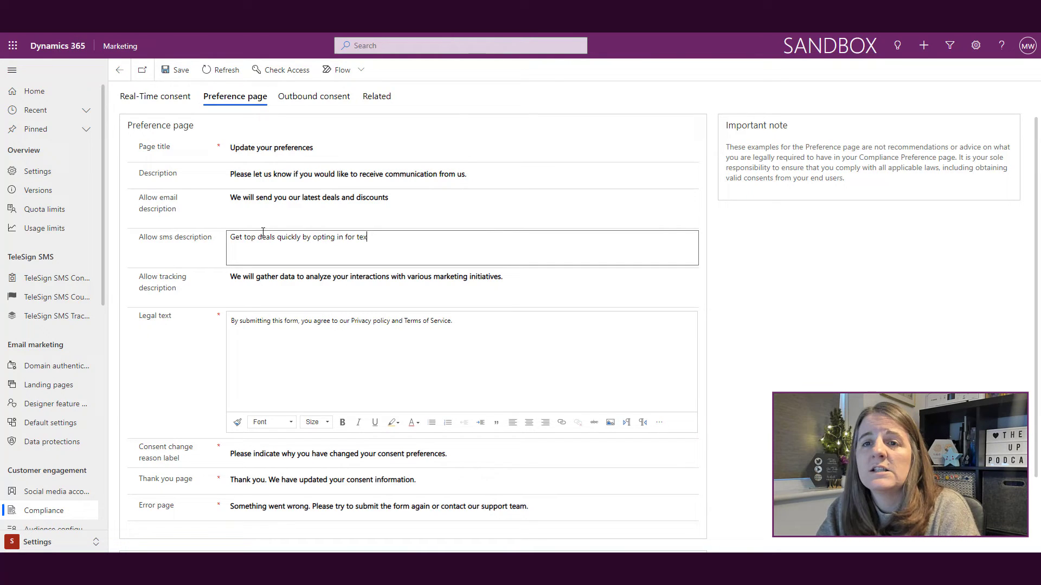
pyautogui.write('t messages fr')
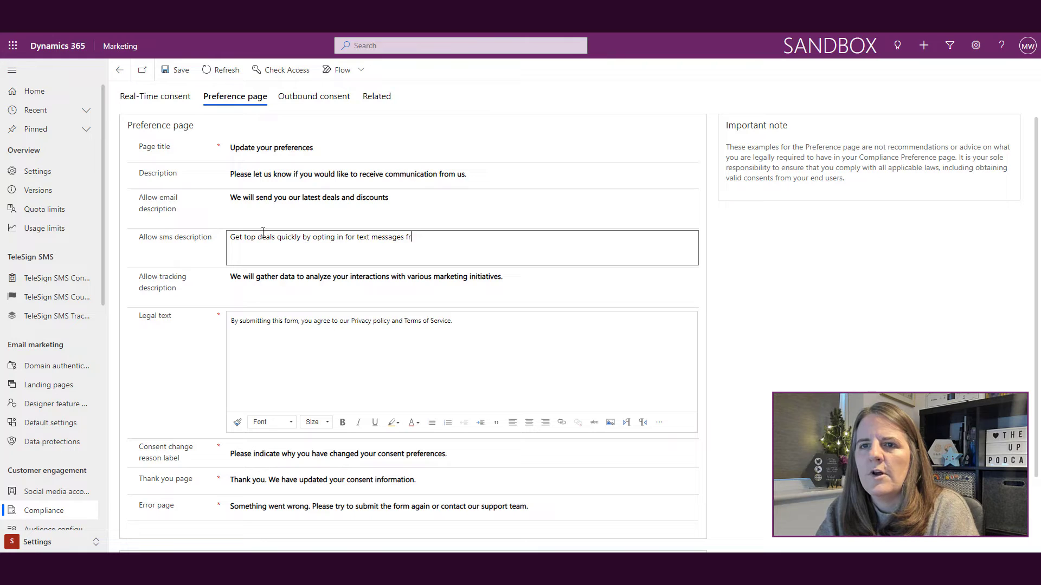
pyautogui.write('om us!')
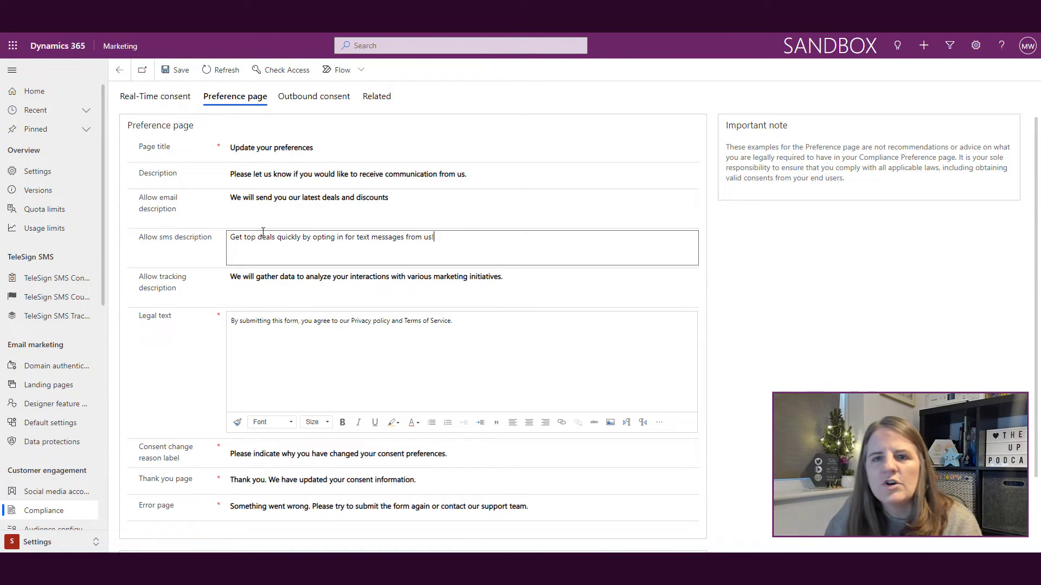
pyautogui.click(536, 279)
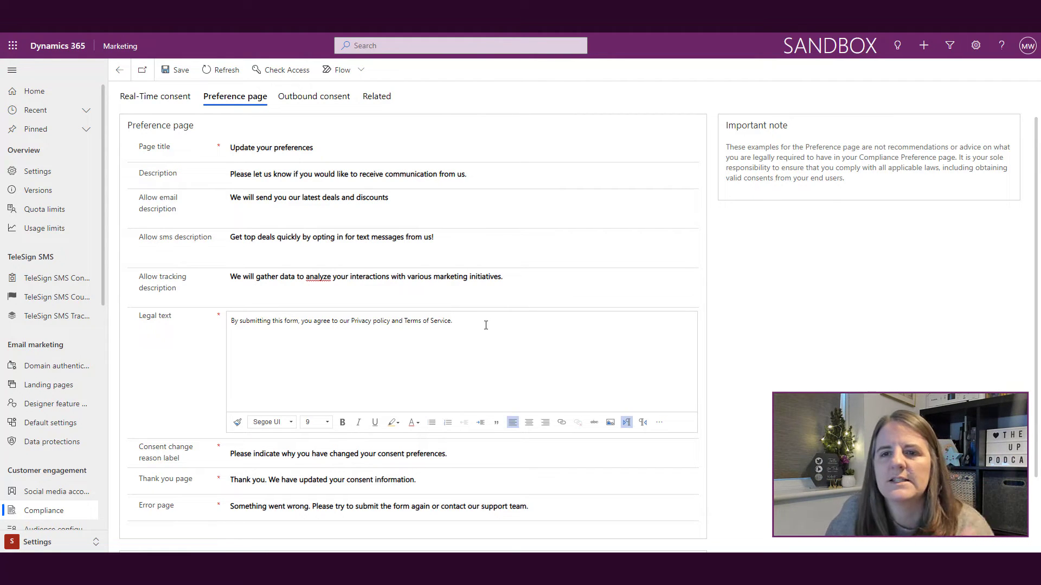
pyautogui.moveTo(561, 422)
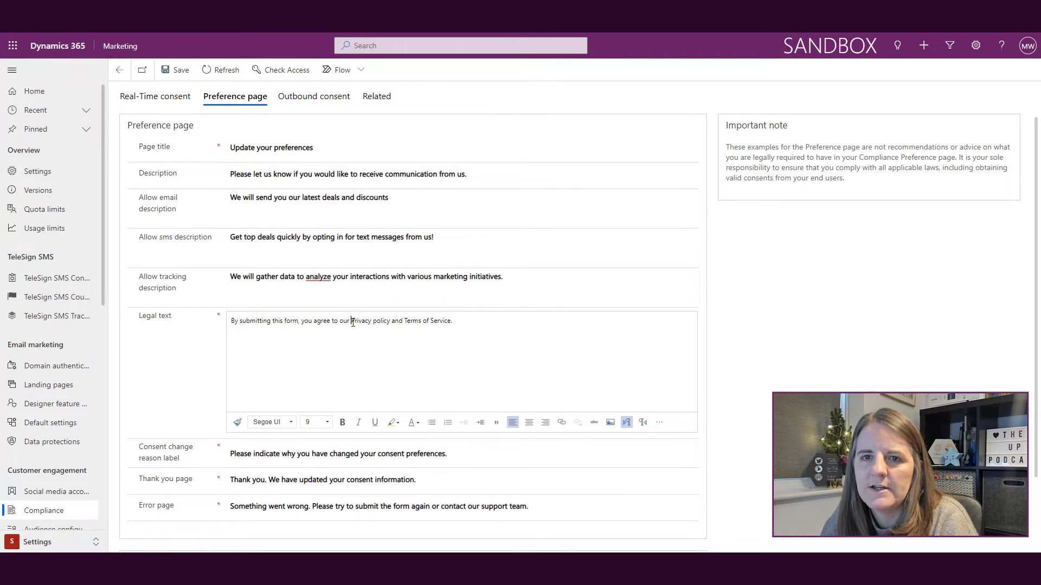
# Step: Link 'Privacy policy and Terms of Service' in the legal text to meganwalker.com/privacy
pyautogui.moveTo(350, 320); pyautogui.dragTo(421, 320)
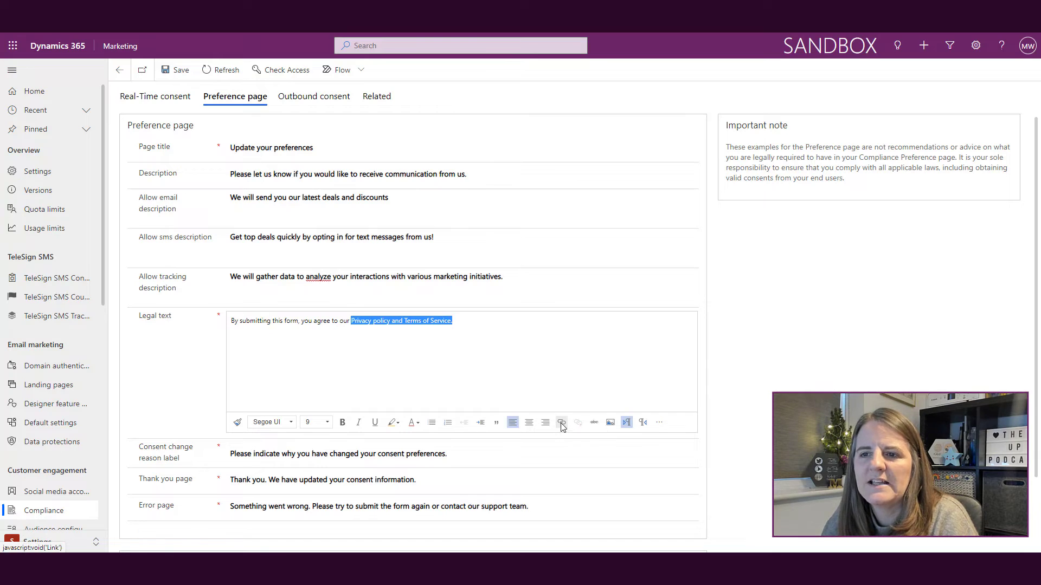
pyautogui.click(561, 422)
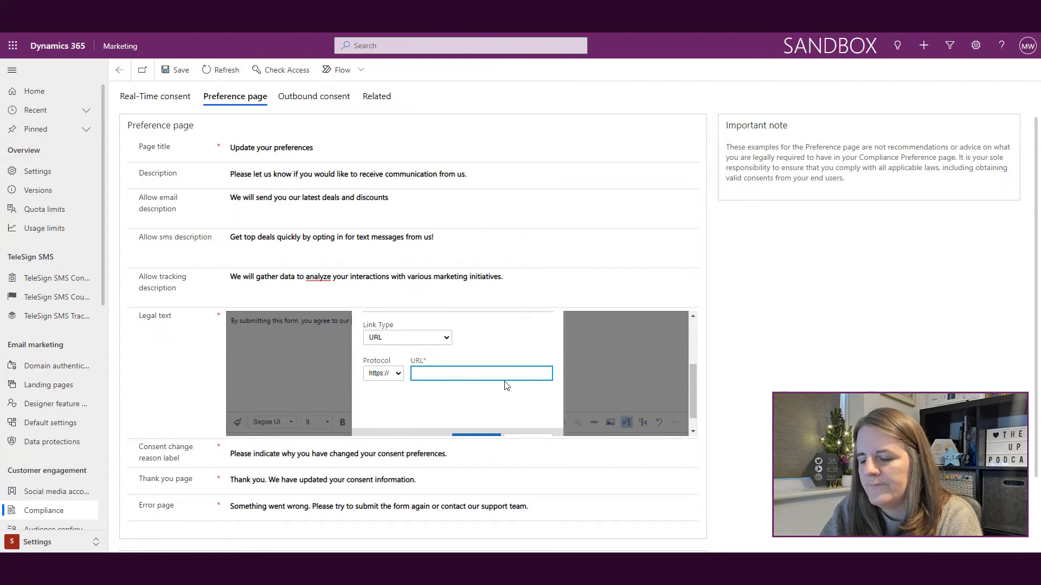
pyautogui.write('meganwalker.com/')
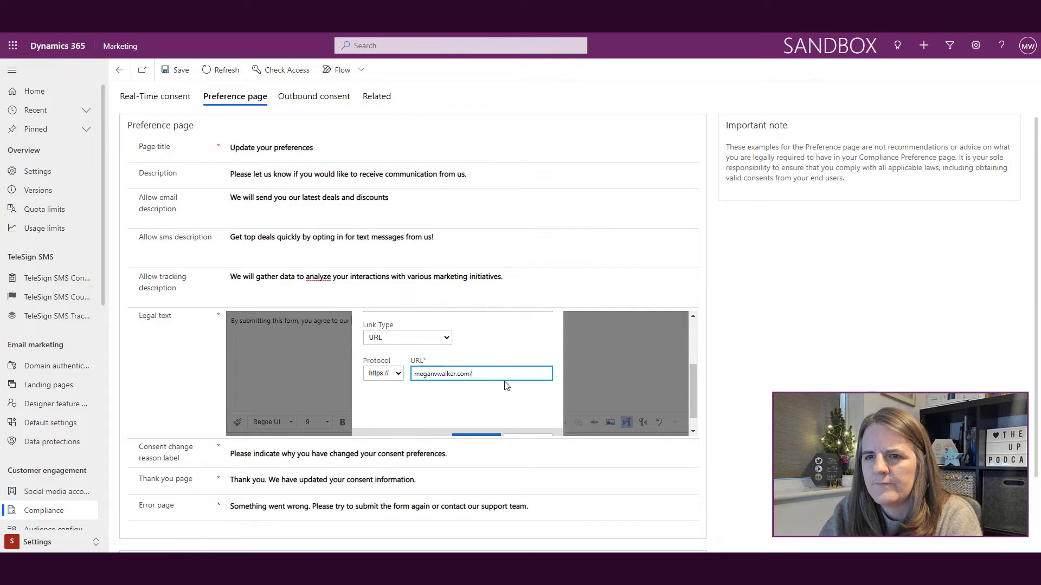
pyautogui.write('privacy')
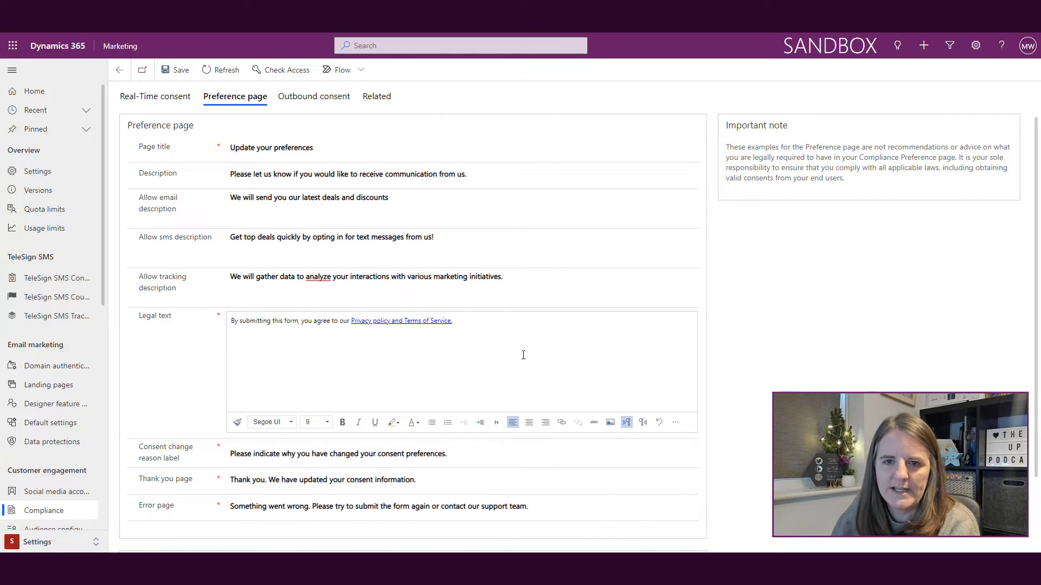
# Step: Relabel the consent change reason field 'Why have you changed your preferences?'
pyautogui.scroll(-3)
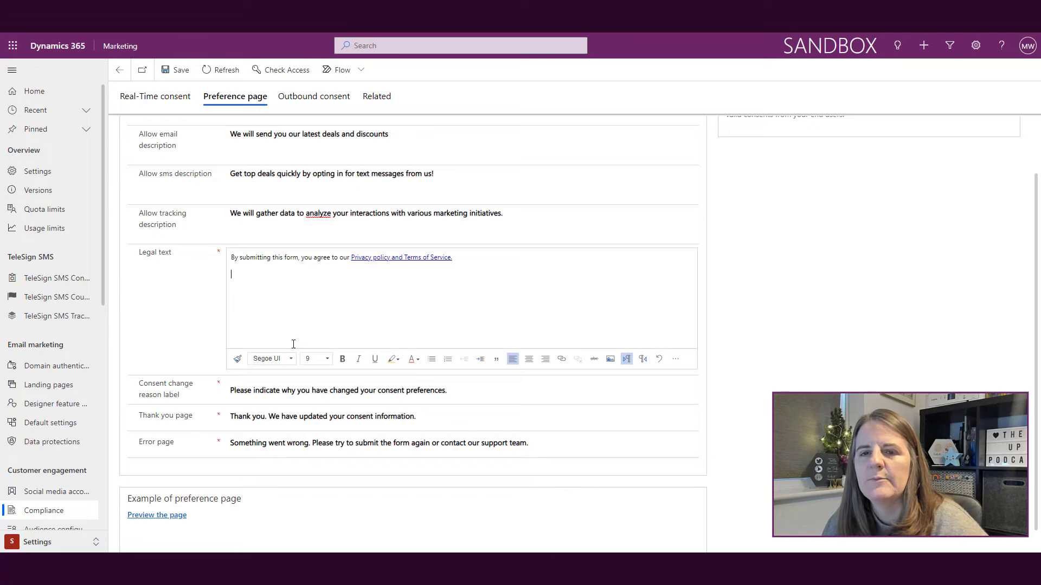
pyautogui.click(461, 391)
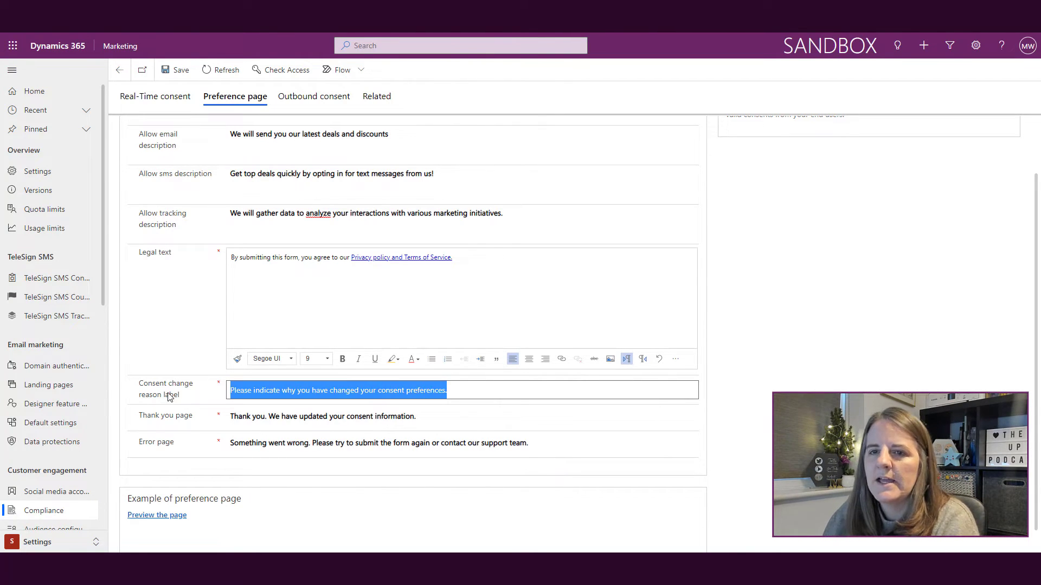
pyautogui.write('Why have you changed your pre')
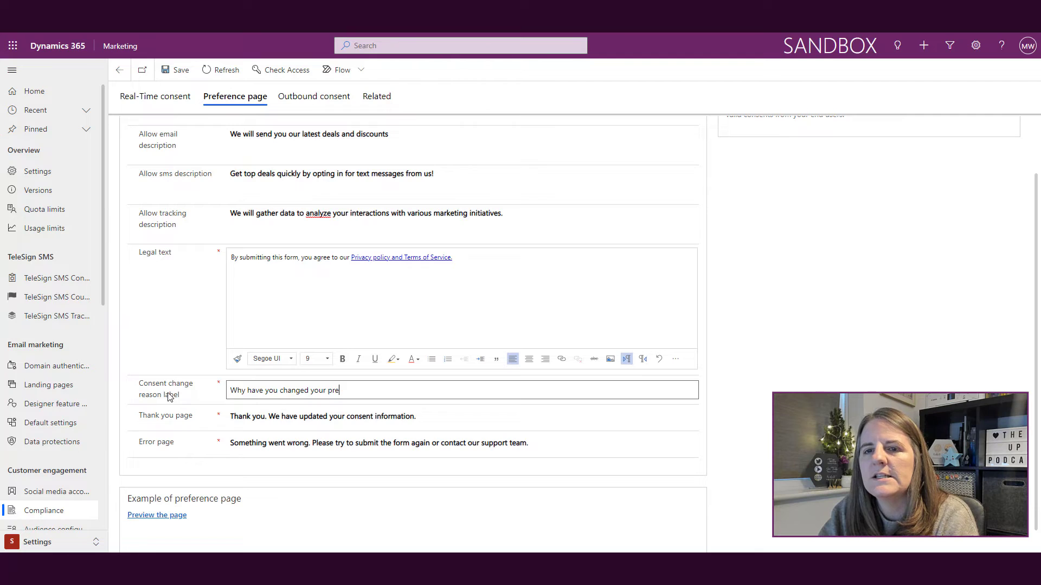
pyautogui.write('fen')
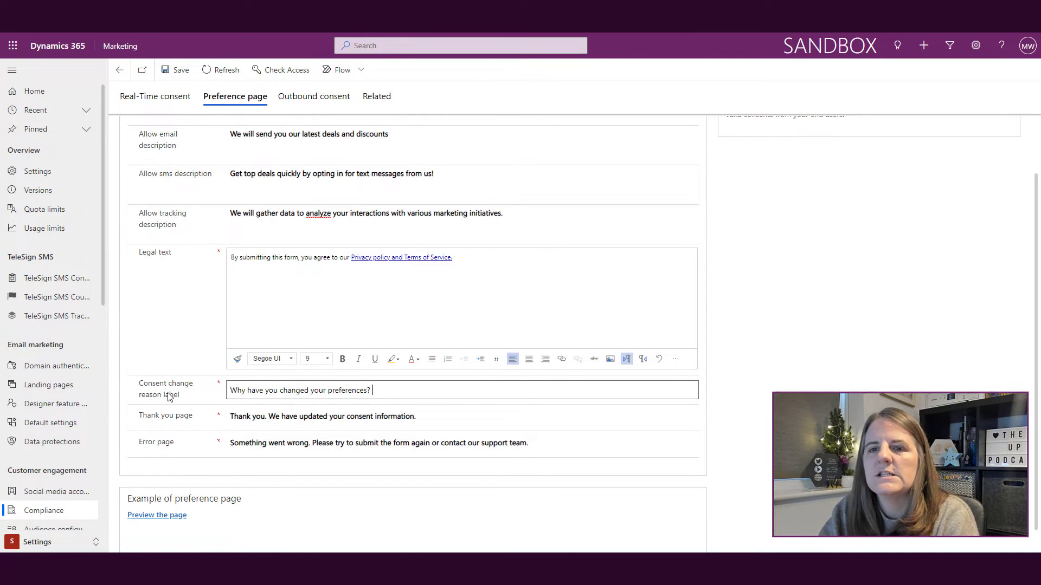
pyautogui.moveTo(415, 491)
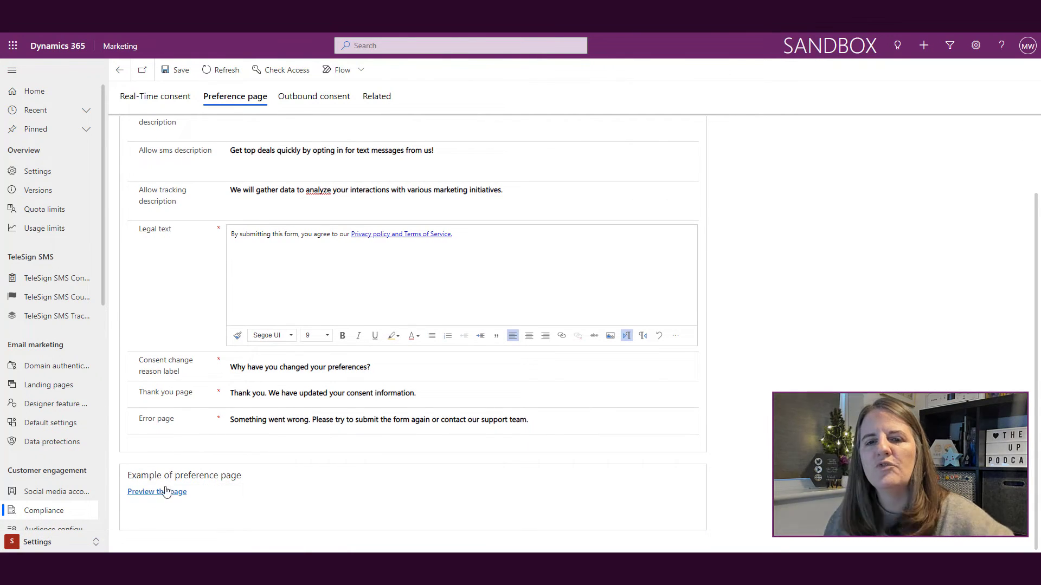
# Step: Preview the preference page, then open a received email containing the preference center link
pyautogui.click(156, 491)
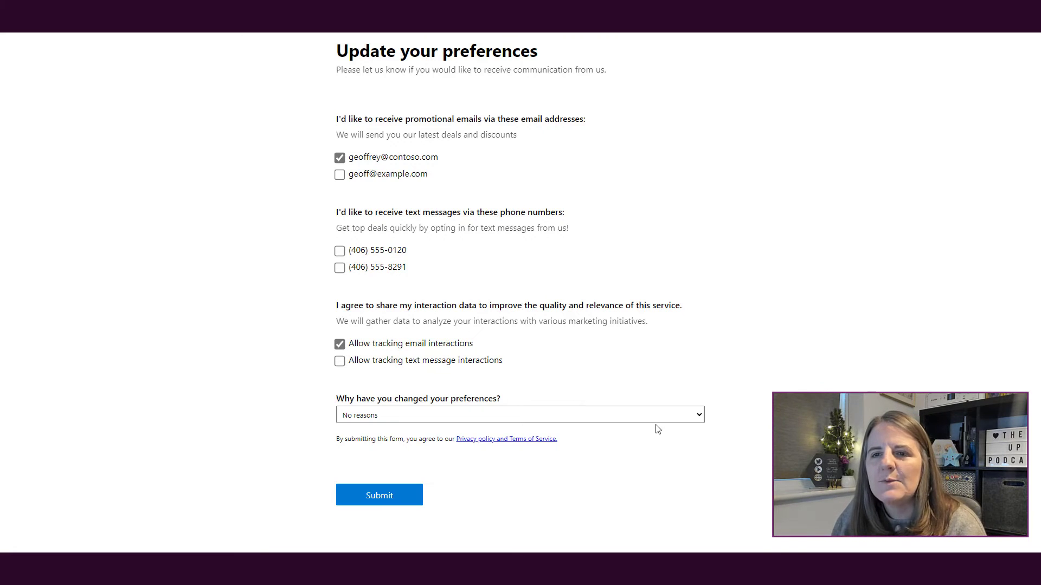
pyautogui.click(519, 414)
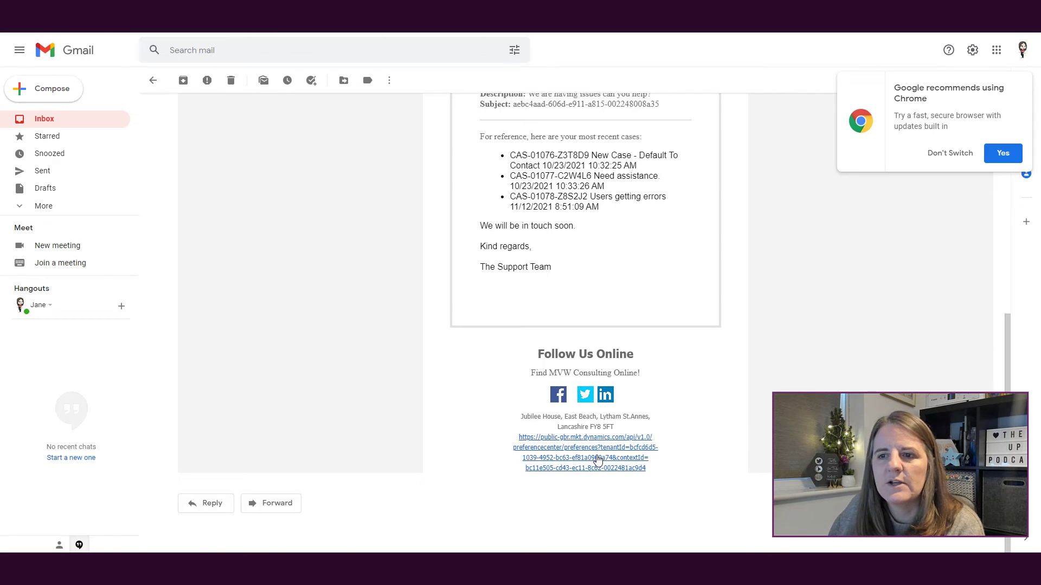
# Step: From the email link, opt in to texts and both tracking options, reason 'Opt-in - Events'
pyautogui.click(584, 446)
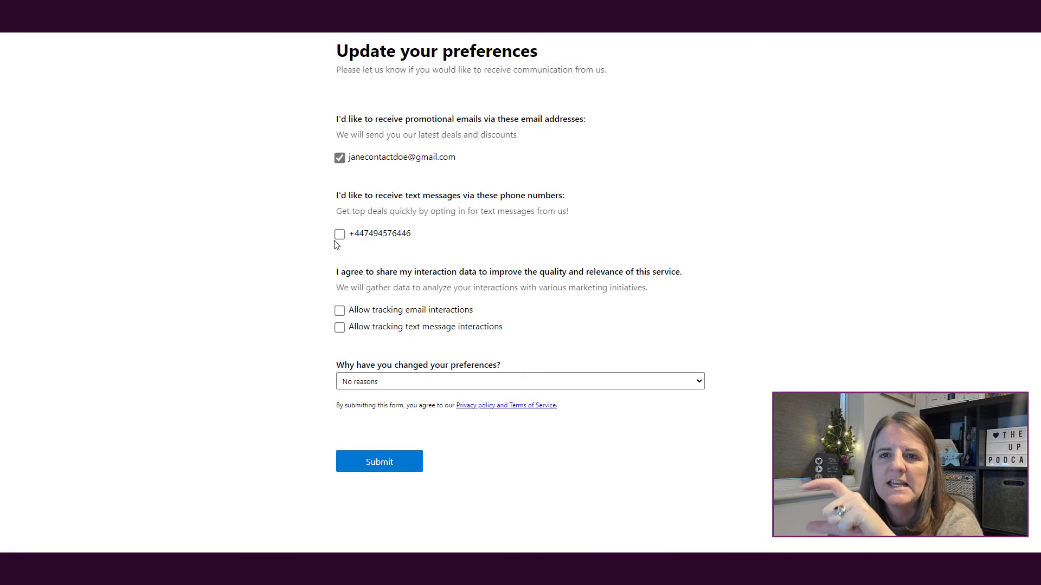
pyautogui.click(340, 233)
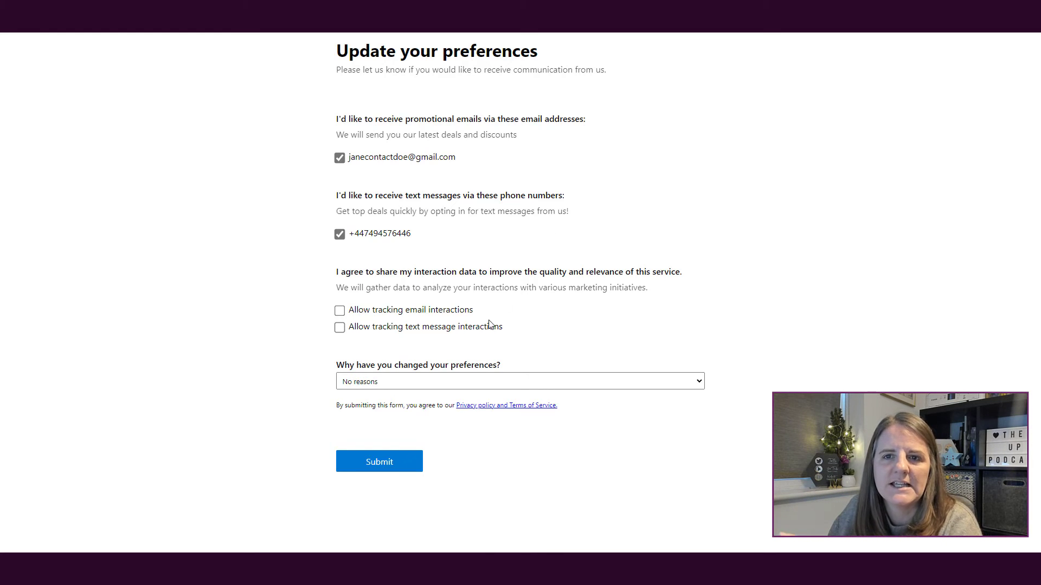
pyautogui.click(339, 310)
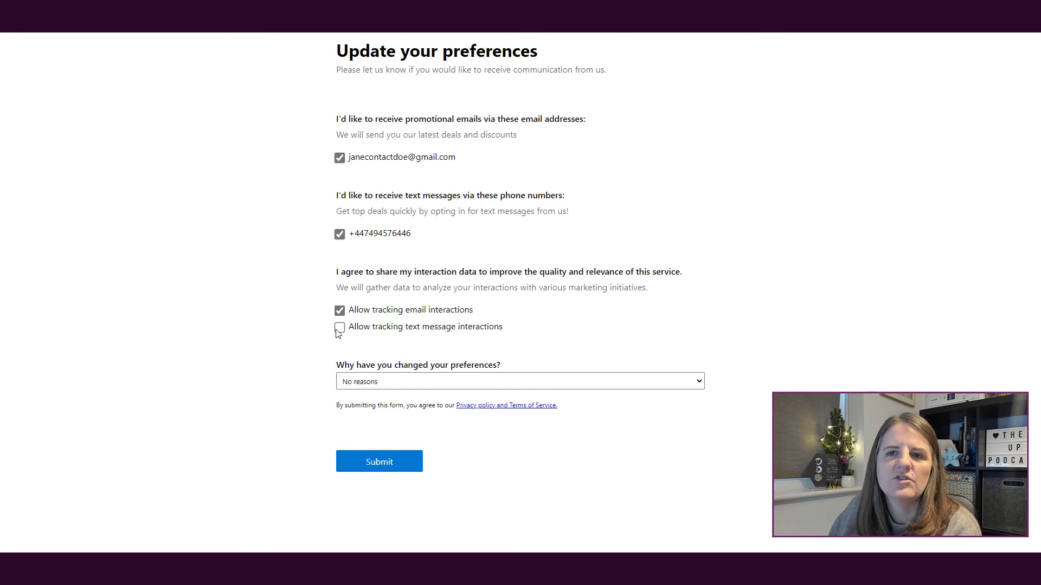
pyautogui.click(339, 326)
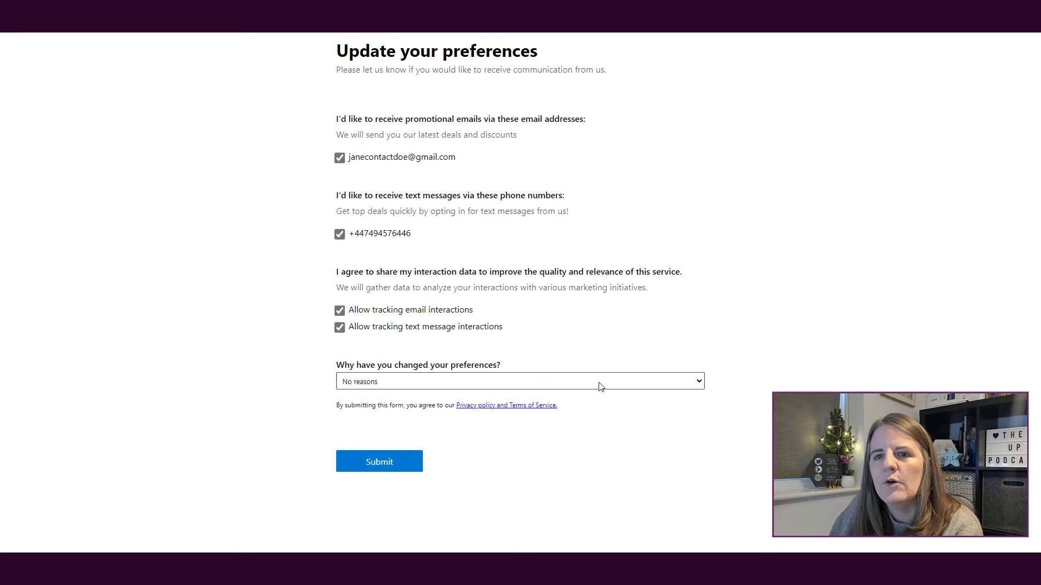
pyautogui.click(520, 381)
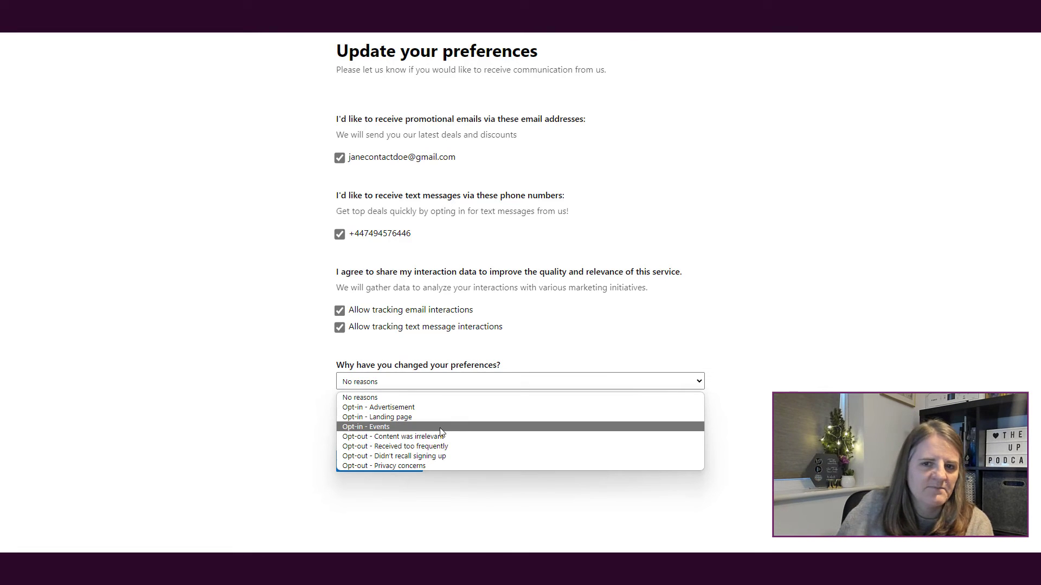
pyautogui.click(365, 426)
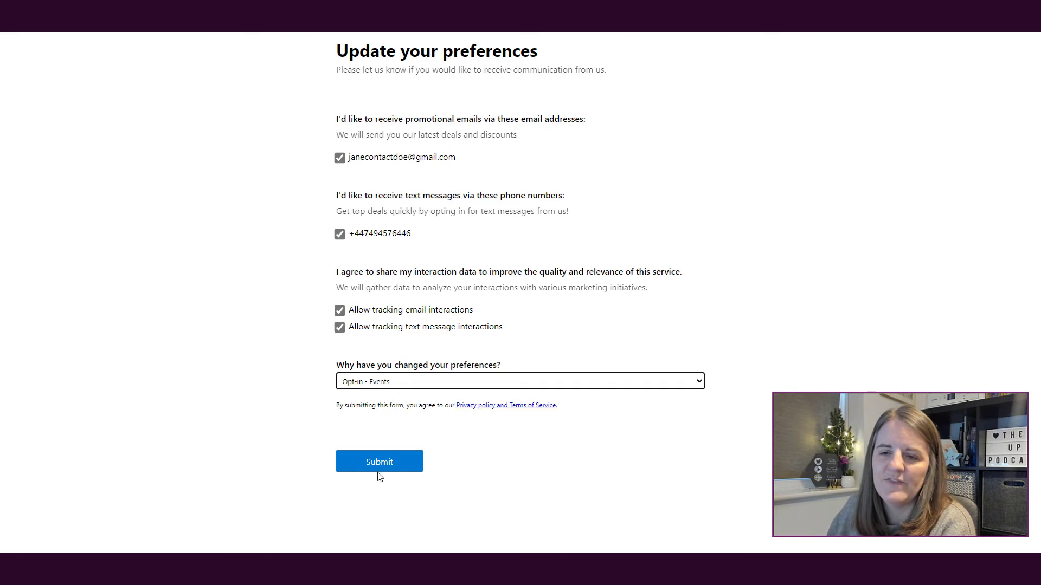
# Step: Submit the updated preferences to reach the thank-you confirmation
pyautogui.click(379, 461)
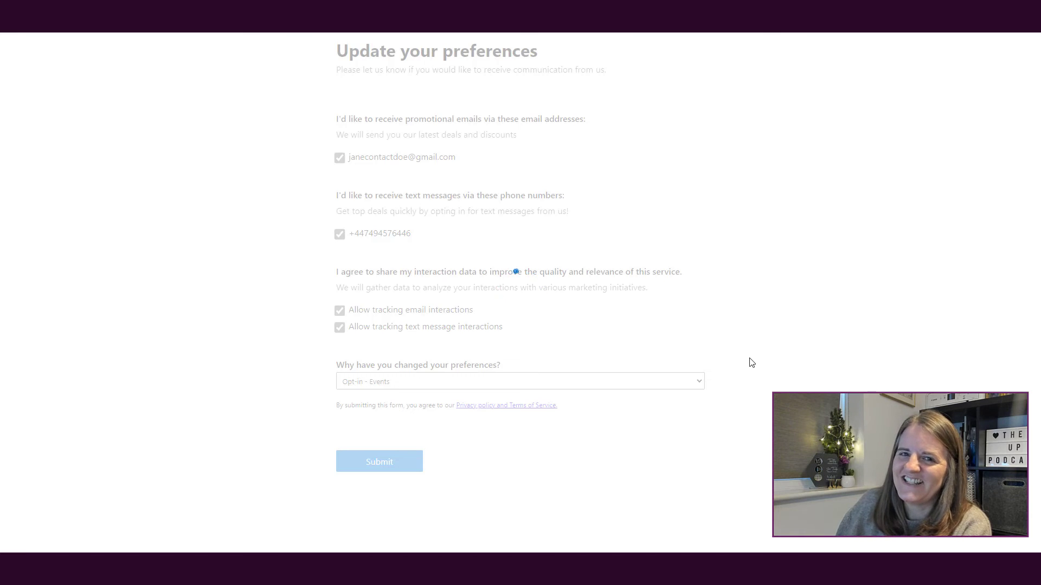
pyautogui.click(378, 462)
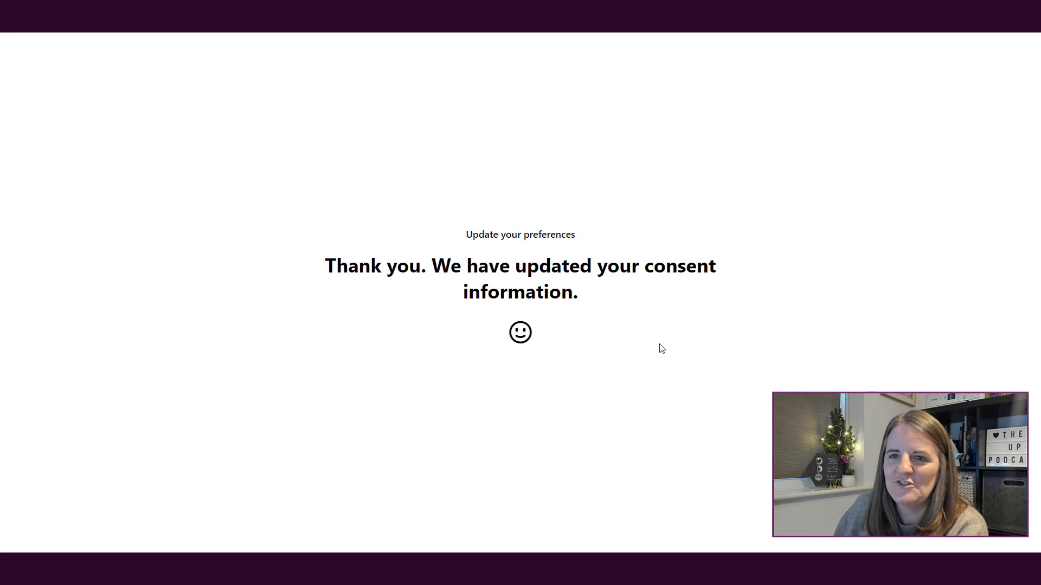
pyautogui.moveTo(681, 343)
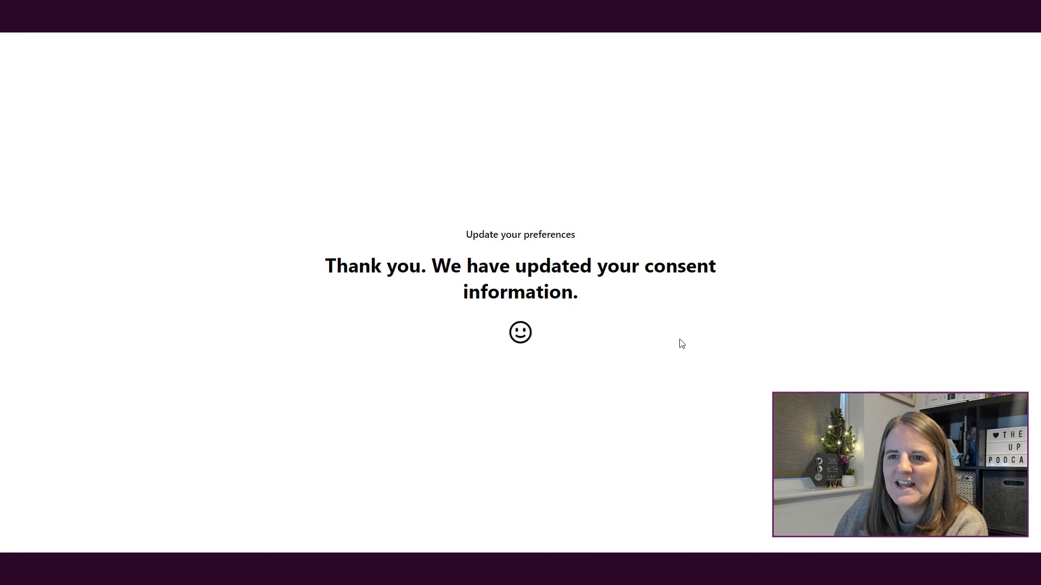